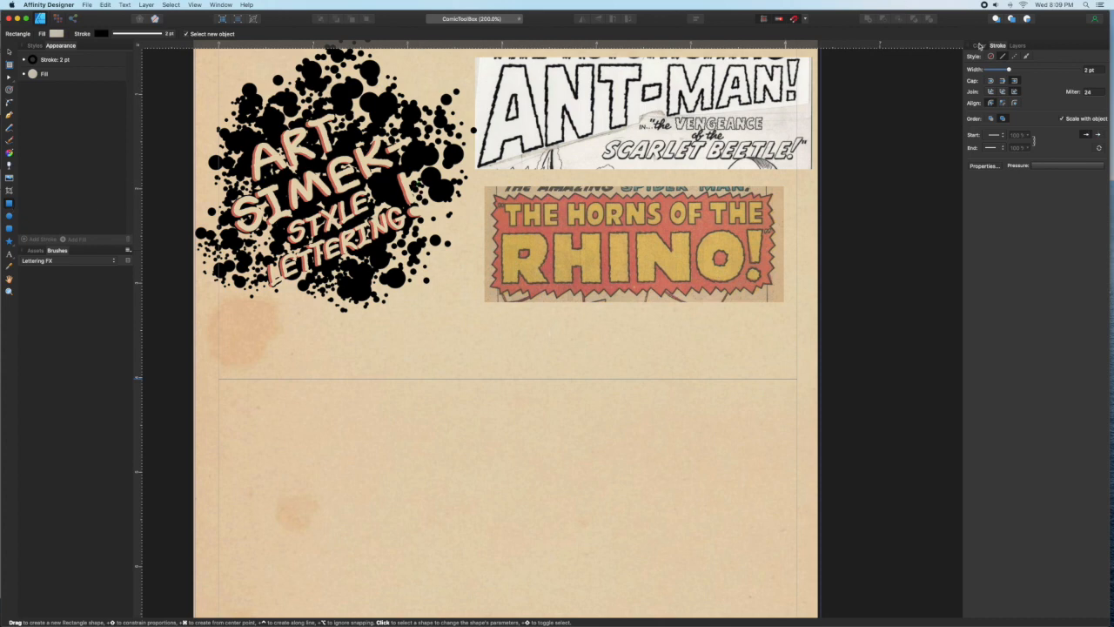
# Draw a black backdrop rectangle below the lettering samples for the white zigzag
pyautogui.click(1009, 45)
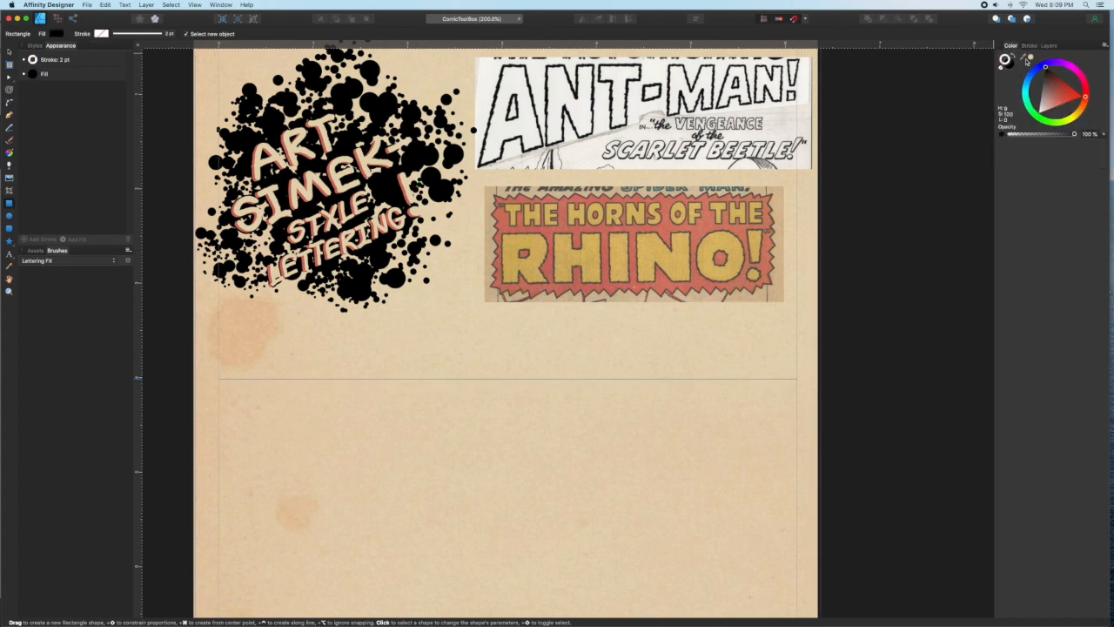
pyautogui.moveTo(303, 358); pyautogui.dragTo(437, 425)
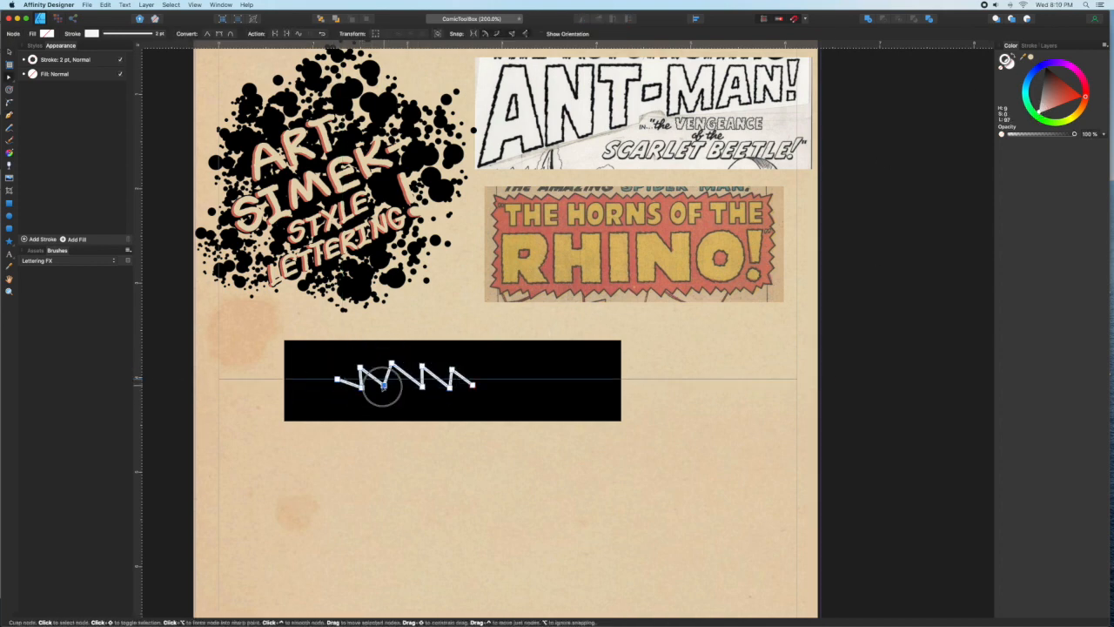
# Extend the white zigzag line to four sharp peaks across the black rectangle
pyautogui.moveTo(386, 383); pyautogui.dragTo(357, 387)
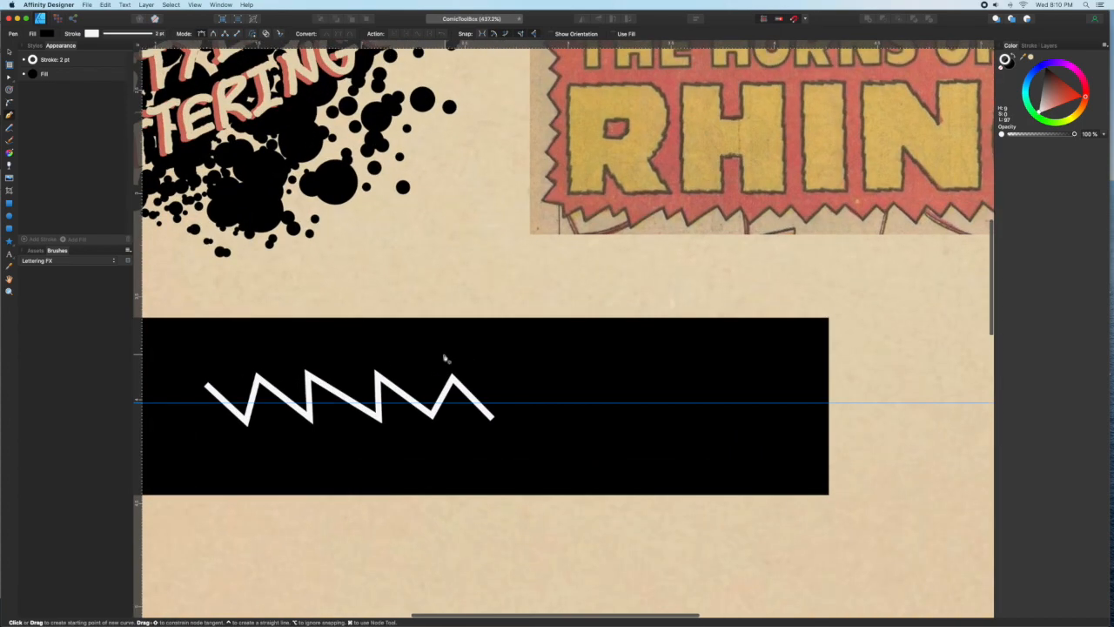
pyautogui.moveTo(433, 355); pyautogui.dragTo(522, 452)
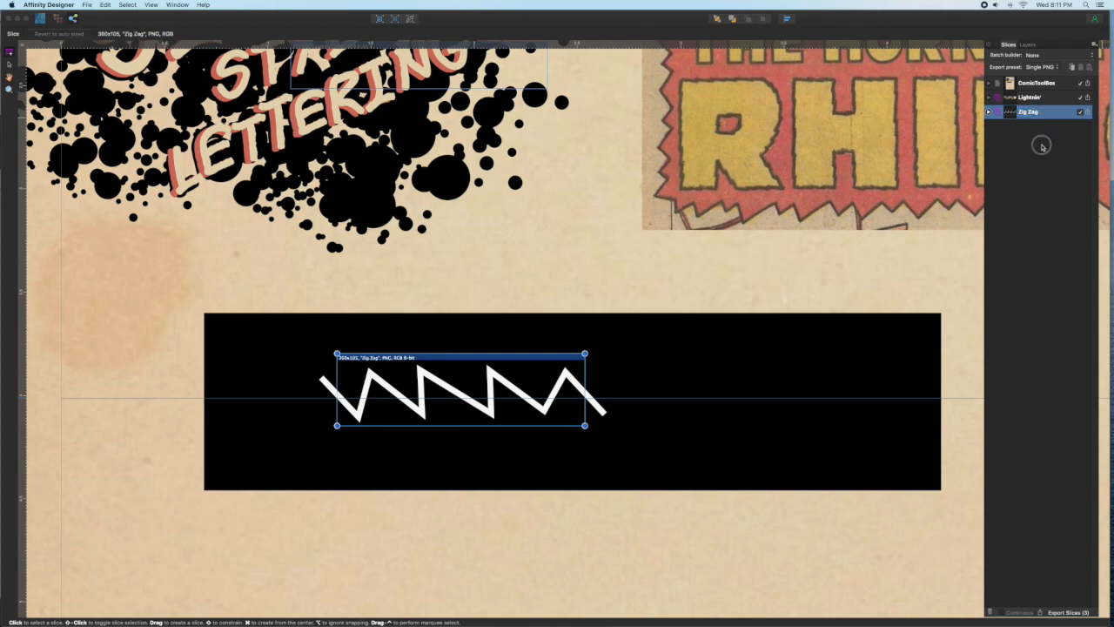
# Export the Zig Zag slice as a PNG to the Desktop
pyautogui.click(1087, 111)
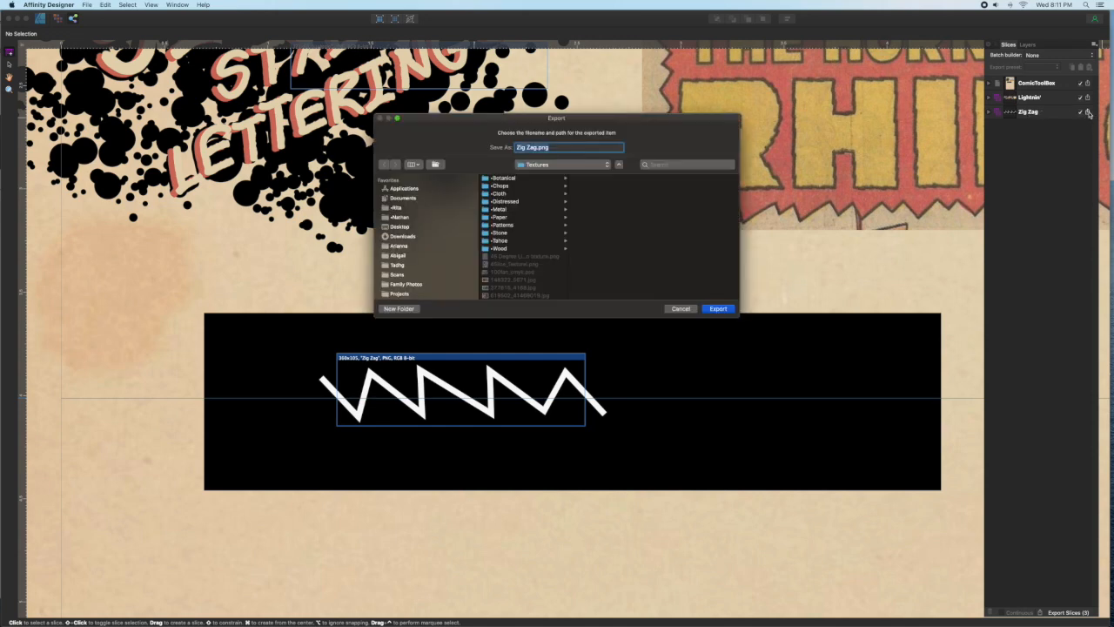
pyautogui.click(400, 226)
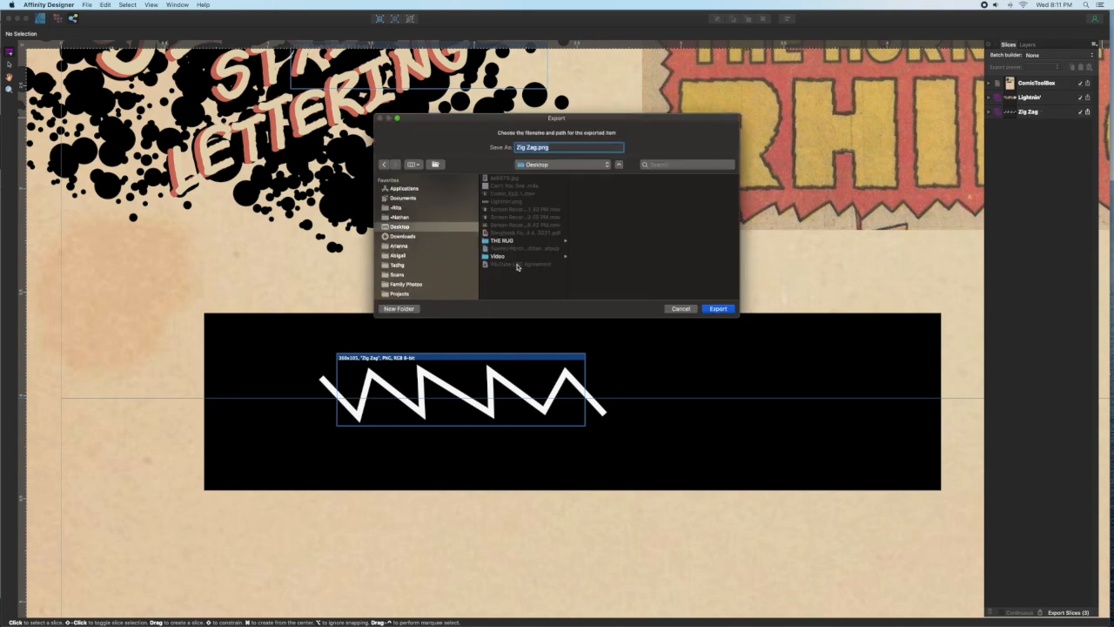
pyautogui.click(717, 309)
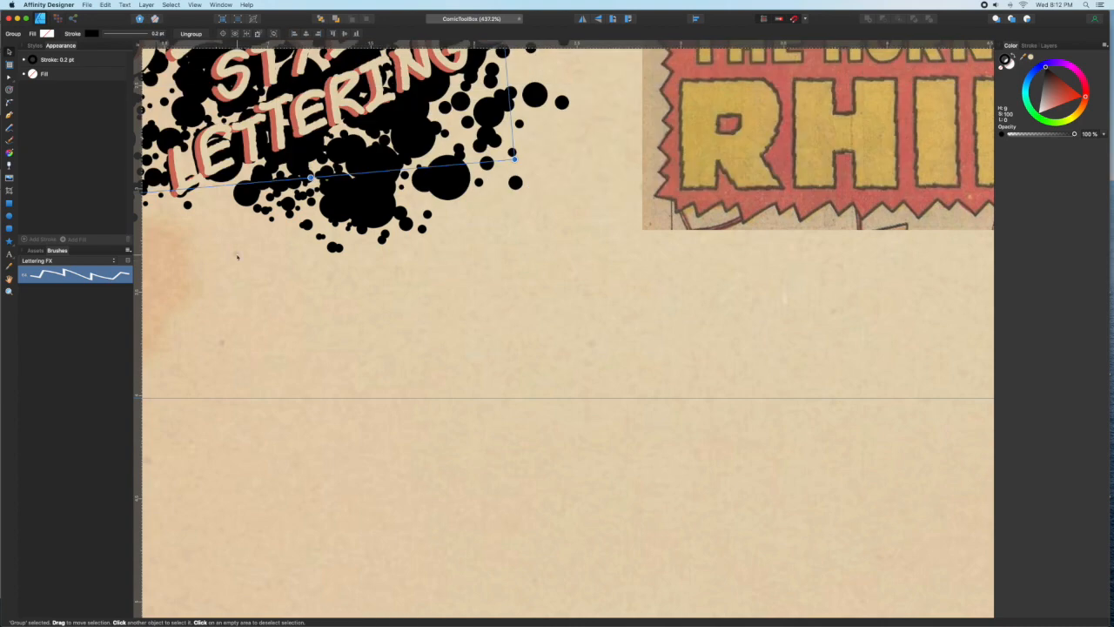
# Edit the Zig Zag brush to repeat its body and settle on a narrower brush width
pyautogui.doubleClick(73, 275)
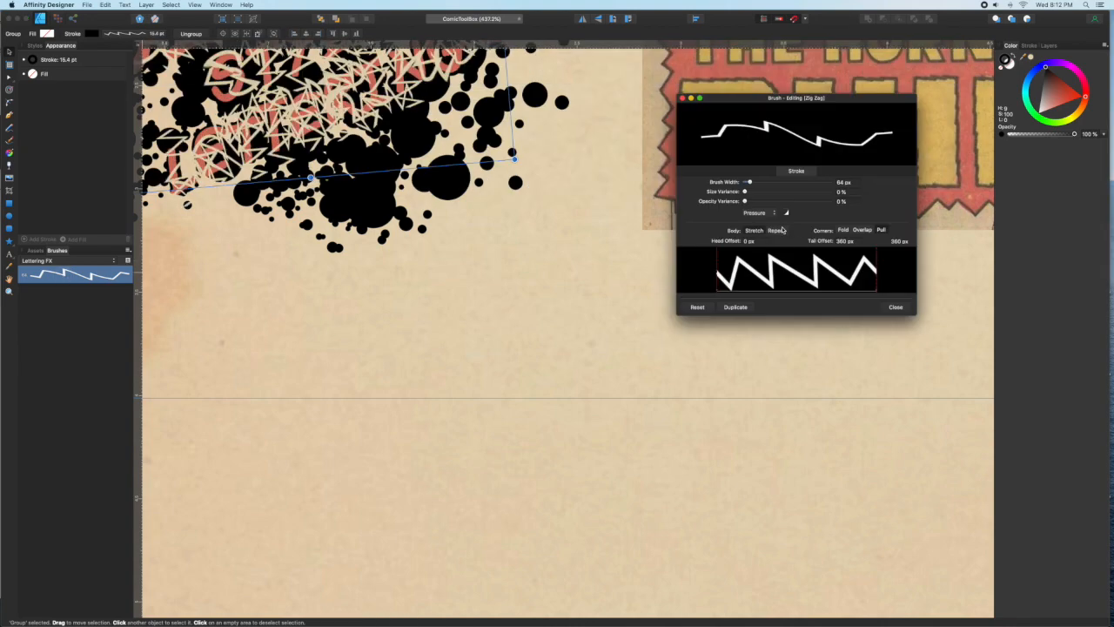
pyautogui.moveTo(748, 181); pyautogui.dragTo(752, 181)
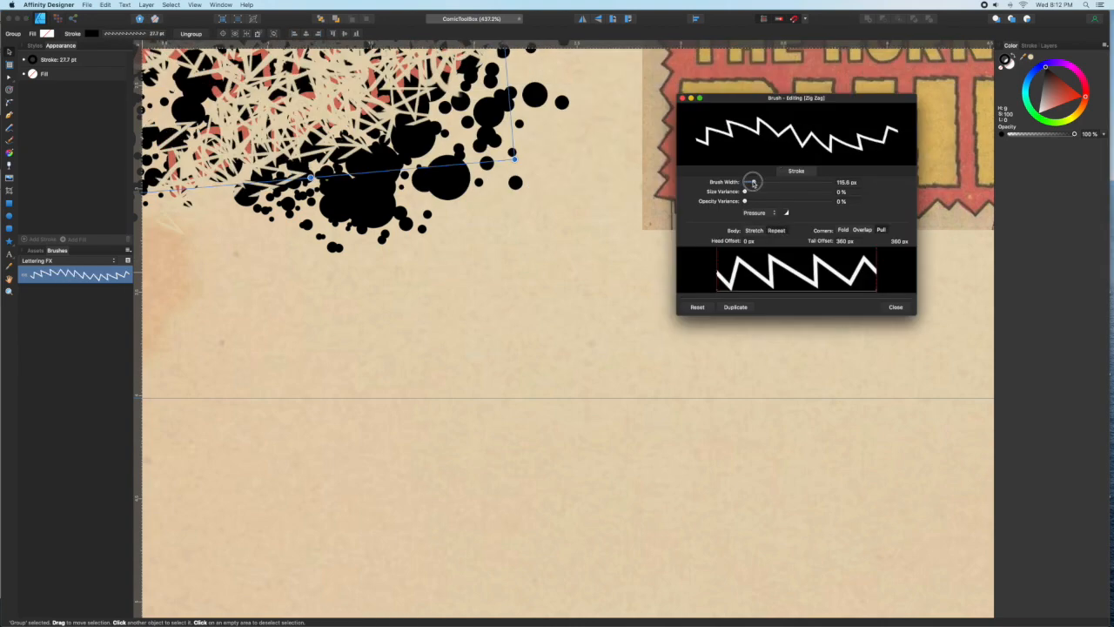
pyautogui.moveTo(754, 182); pyautogui.dragTo(746, 181)
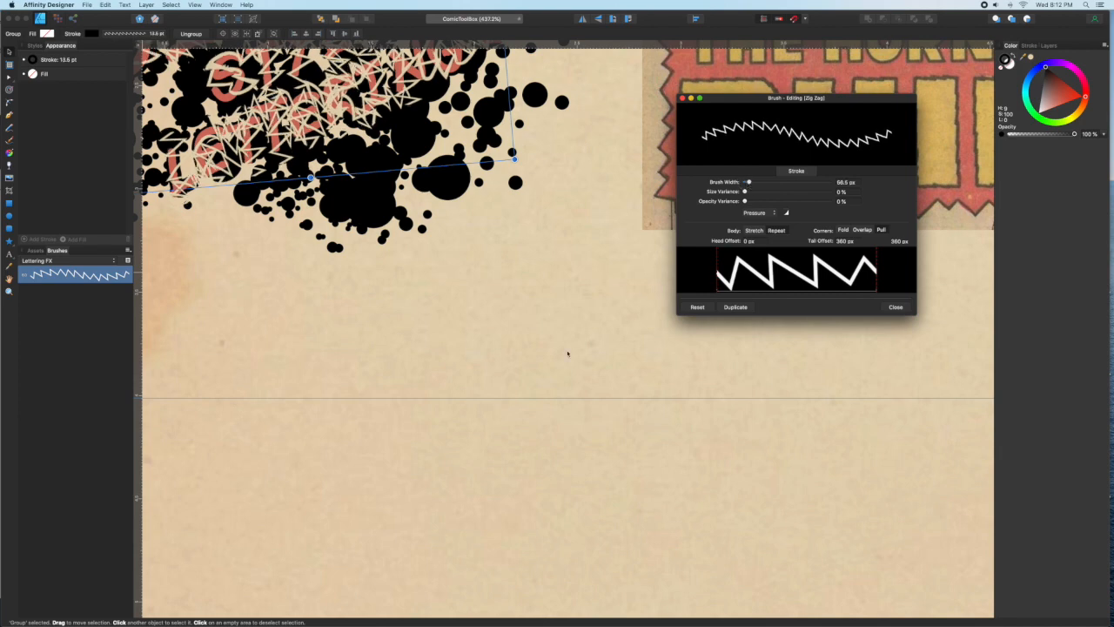
pyautogui.moveTo(735, 326)
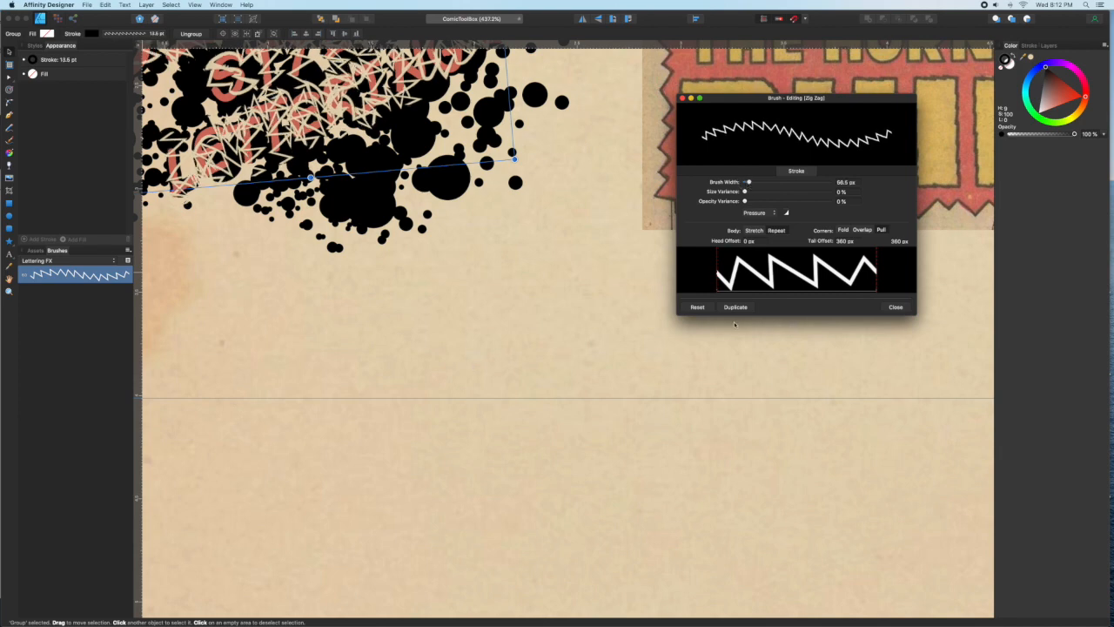
pyautogui.moveTo(400, 369); pyautogui.dragTo(757, 491)
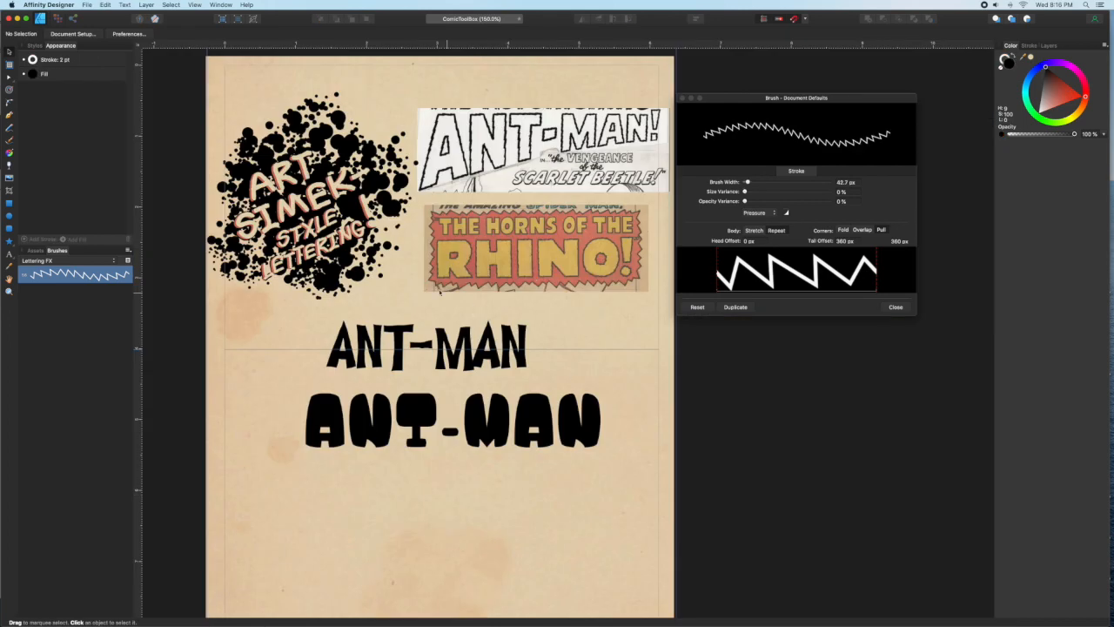
# Give the upper ANT-MAN title a zigzag-brush outline stroke
pyautogui.click(427, 345)
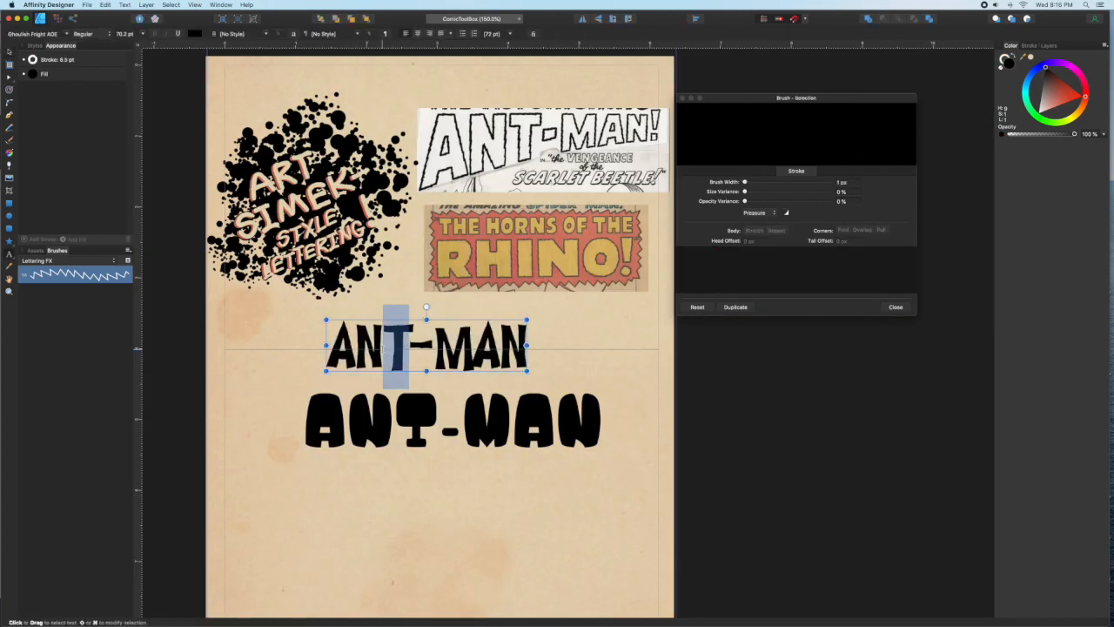
pyautogui.write('asdfasdf')
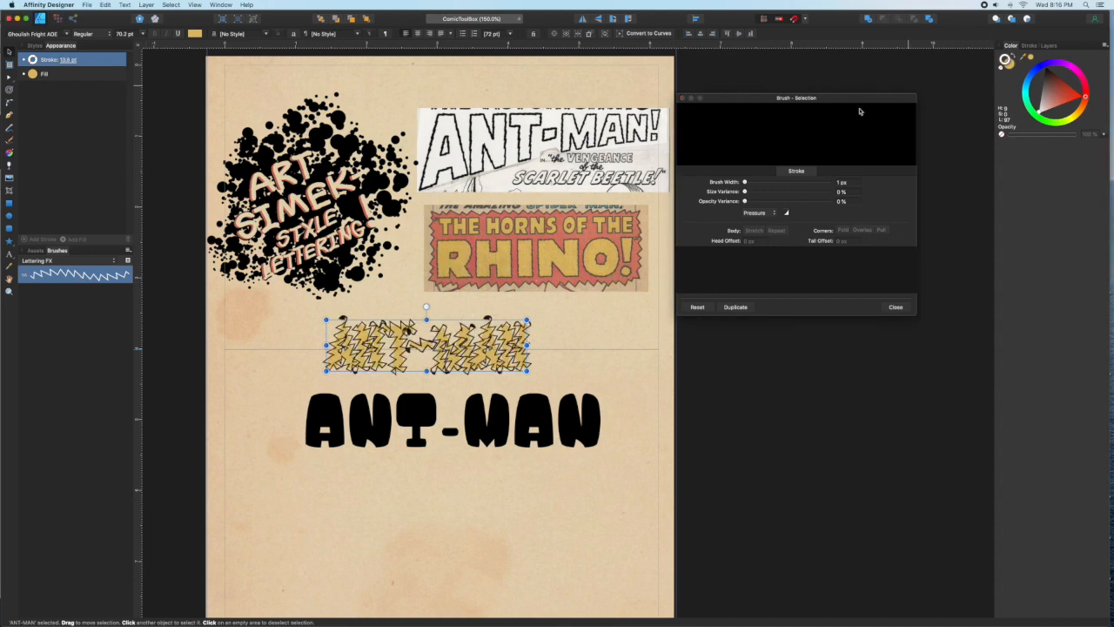
pyautogui.click(56, 59)
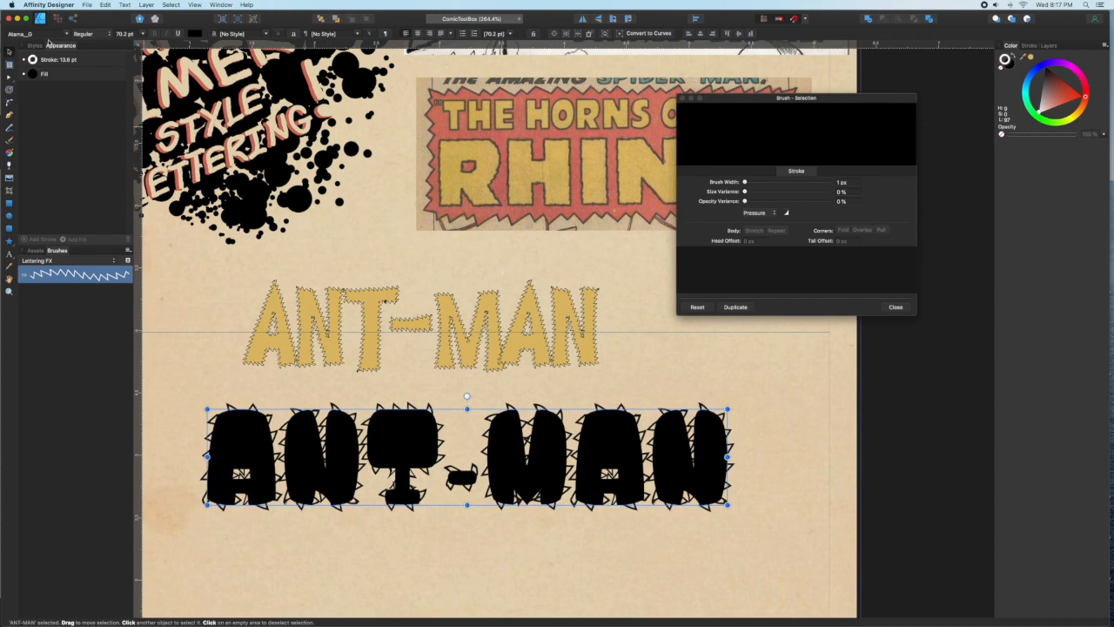
# Give the lower ANT-MAN title a tan fill and a wider, spikier zigzag stroke
pyautogui.click(46, 73)
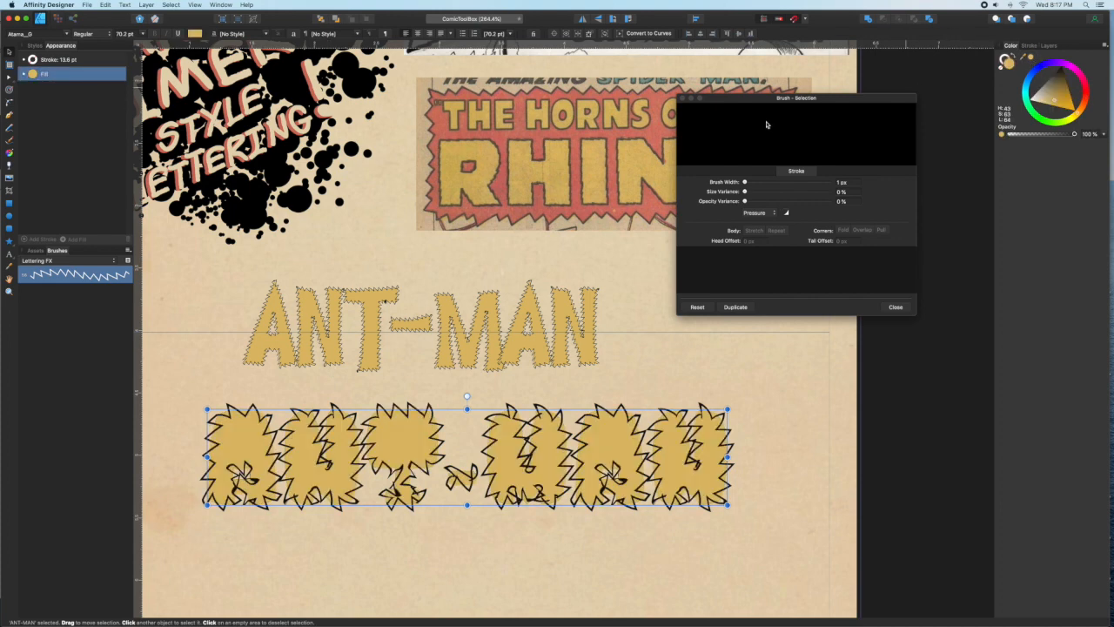
pyautogui.click(59, 59)
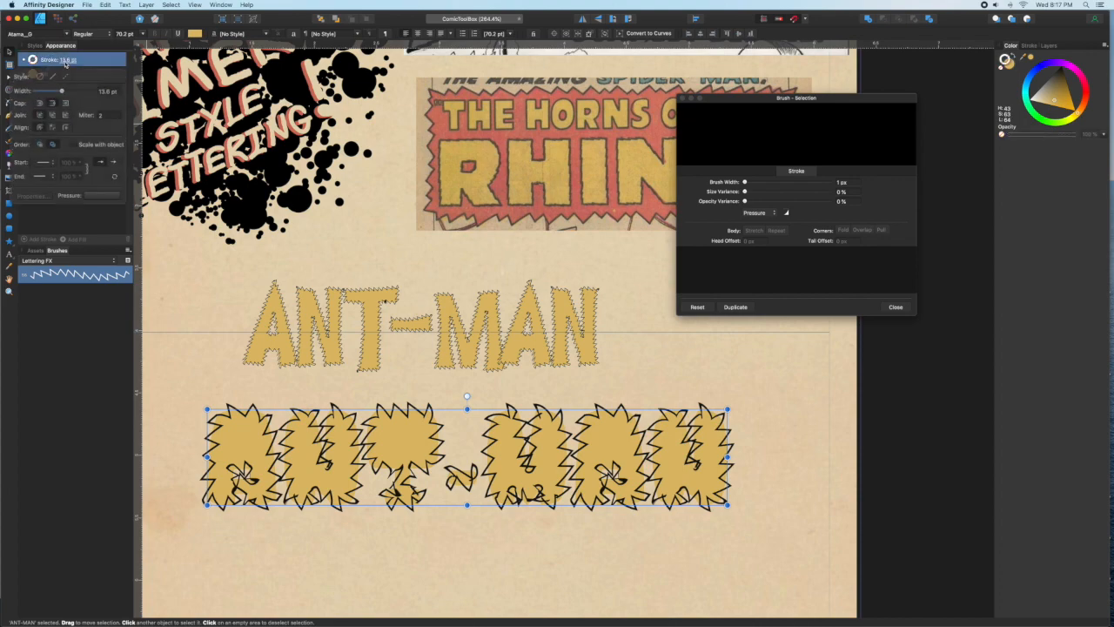
pyautogui.moveTo(63, 91); pyautogui.dragTo(55, 90)
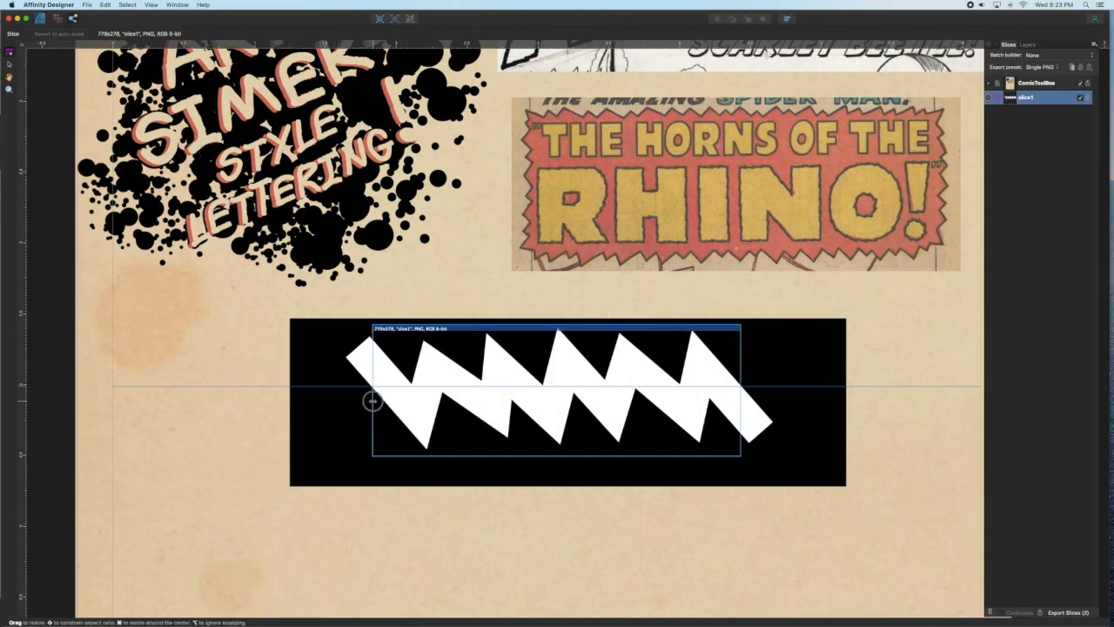
# Fit an export slice around the bolder white zigzag
pyautogui.moveTo(373, 400); pyautogui.dragTo(411, 408)
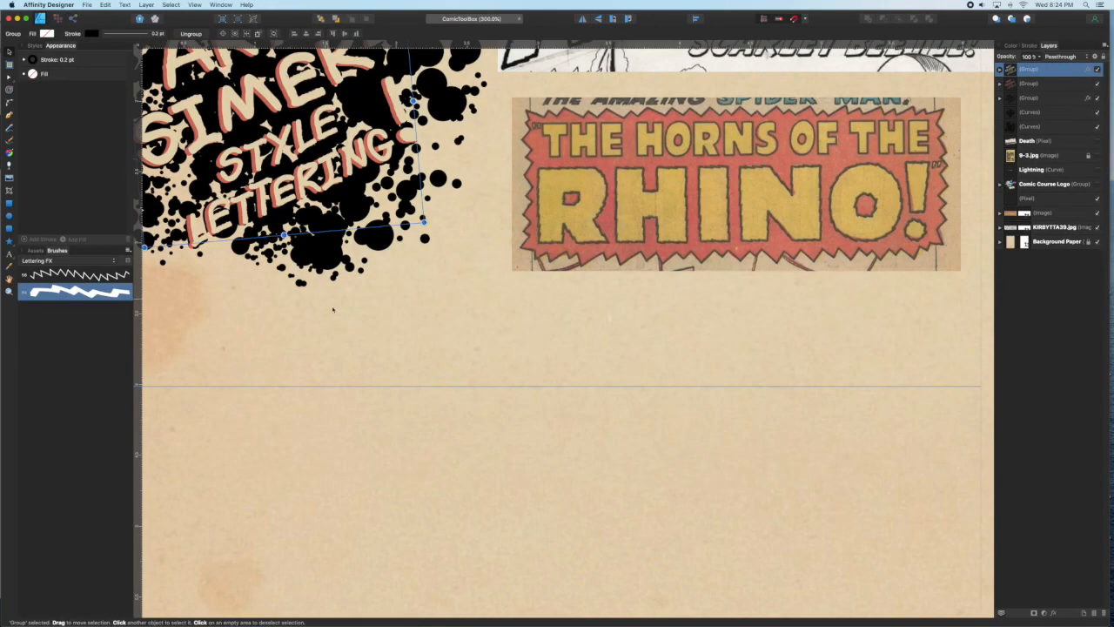
# Paint a test stroke with the new bold zigzag brush
pyautogui.click(470, 352)
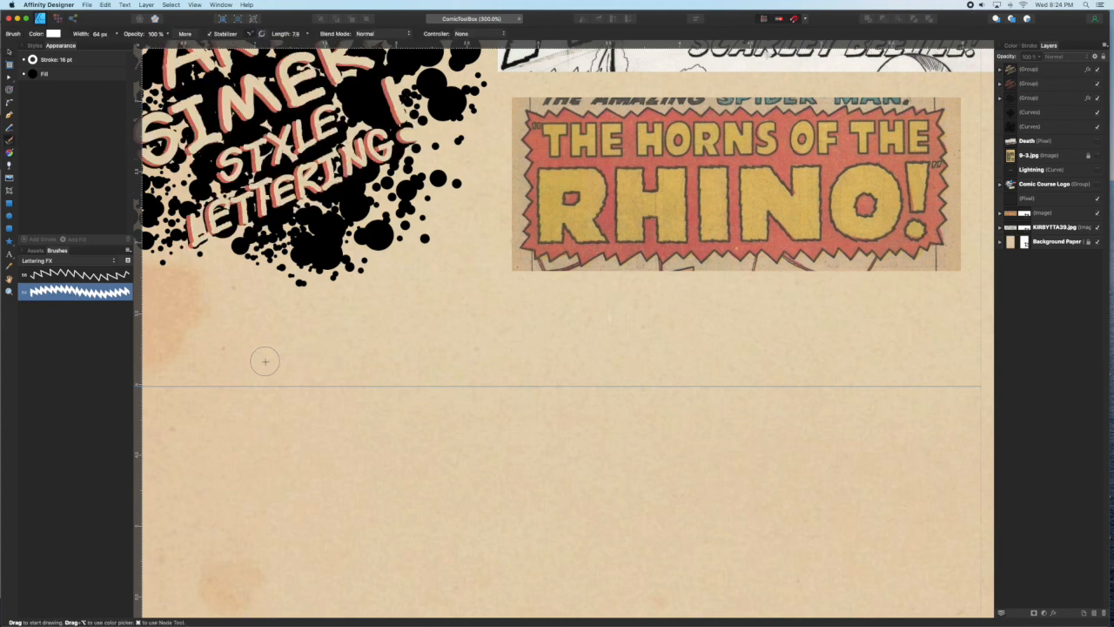
pyautogui.moveTo(265, 360); pyautogui.dragTo(860, 470)
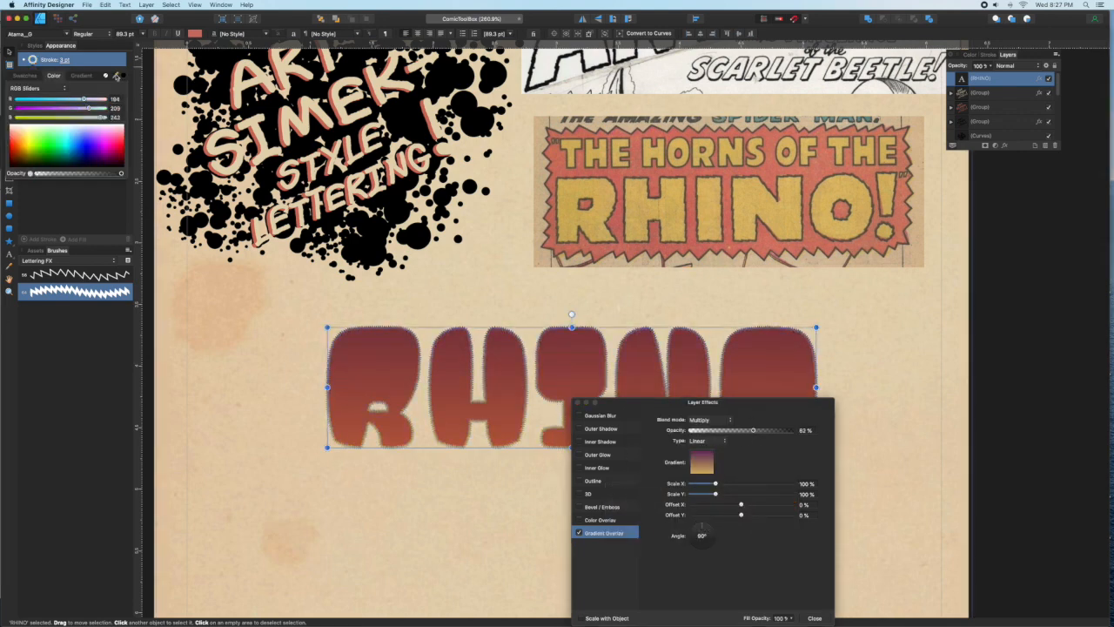
# Close the Gradient Overlay settings and select the RHINO lettering for its zigzag outline
pyautogui.click(814, 618)
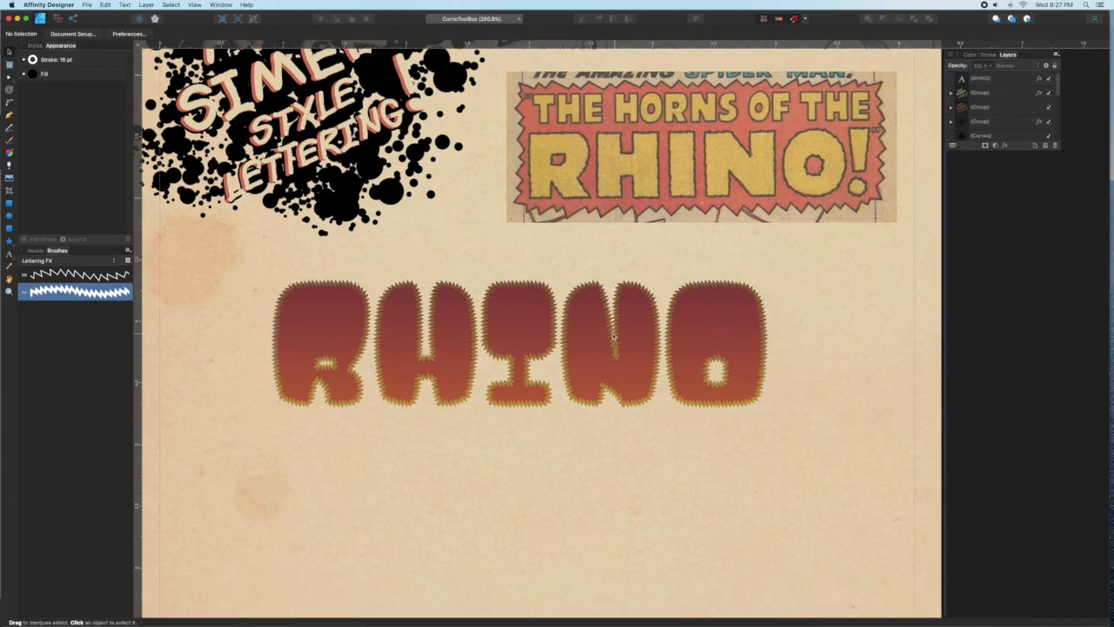
pyautogui.click(526, 340)
pyautogui.write('BEETLE')
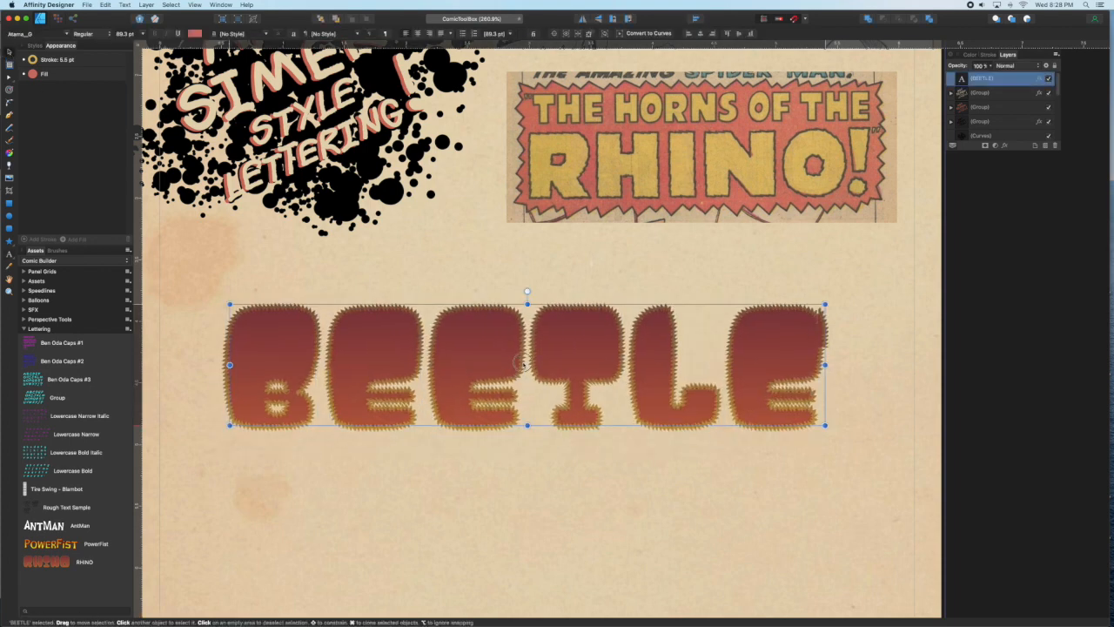
# Place the PowerFist asset below BEETLE, retype it as STRONGMAN and reposition it
pyautogui.moveTo(525, 365); pyautogui.dragTo(547, 321)
pyautogui.write('STRO')
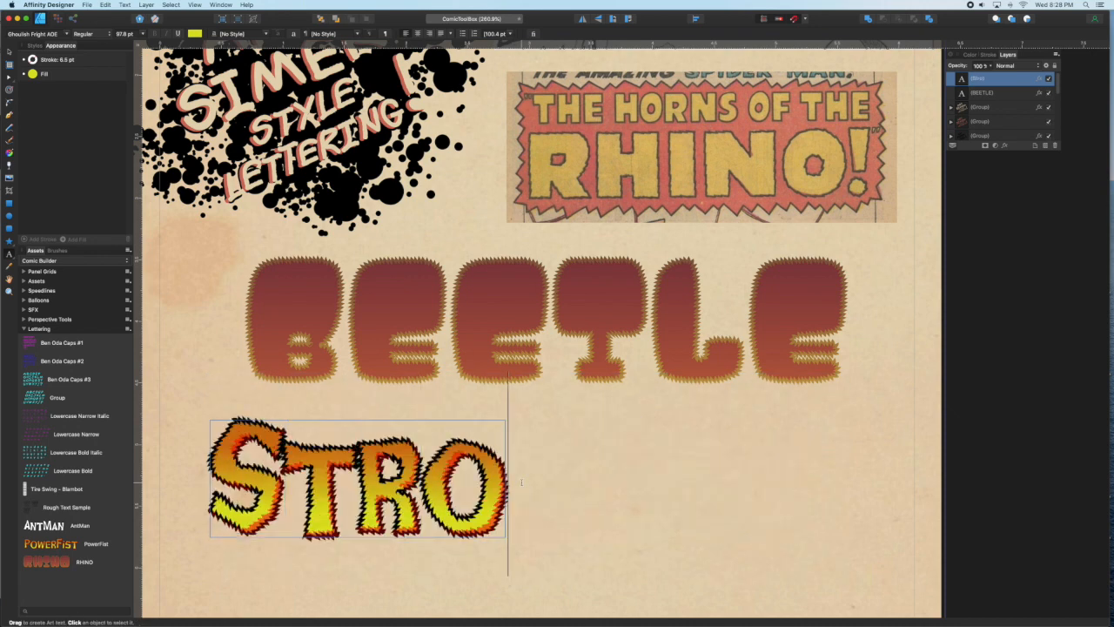
pyautogui.write('NGMAN')
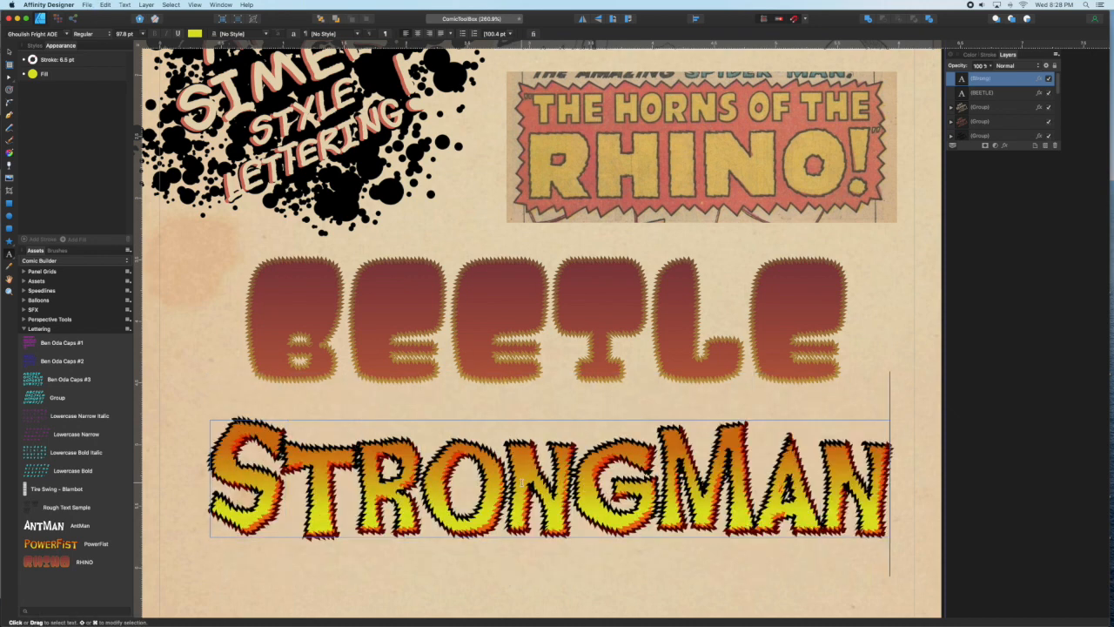
pyautogui.click(548, 479)
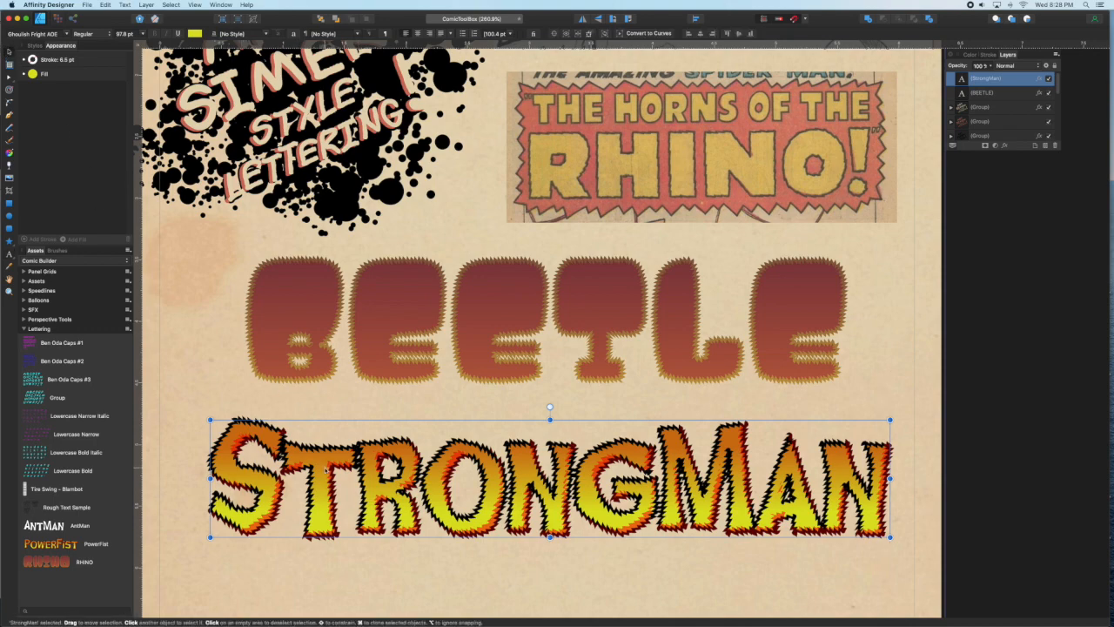
pyautogui.moveTo(551, 478); pyautogui.dragTo(537, 424)
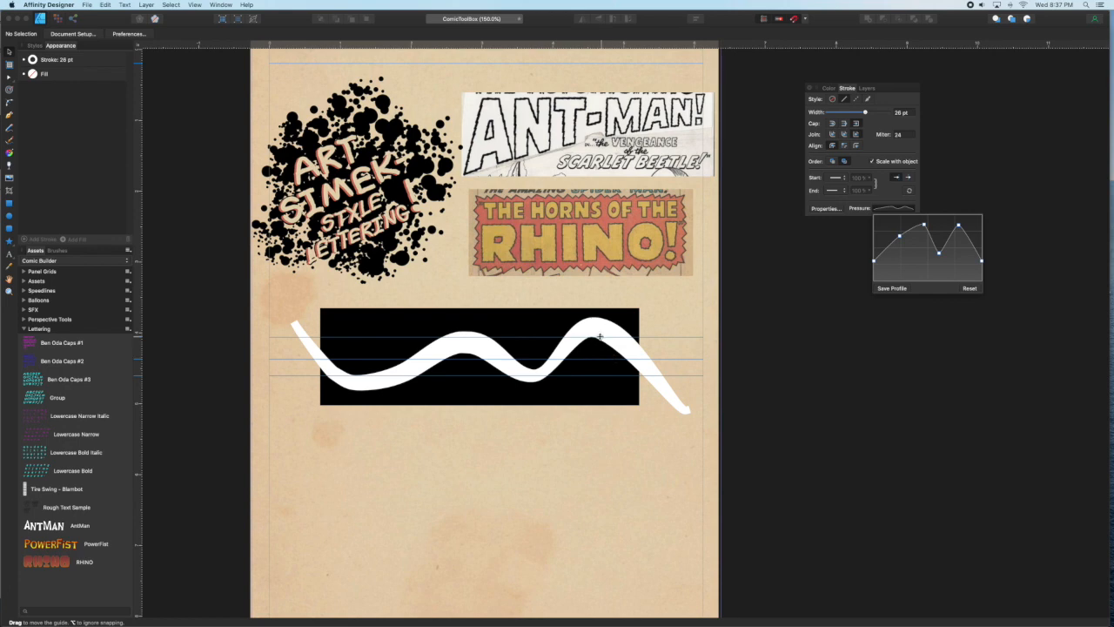
pyautogui.moveTo(881, 257)
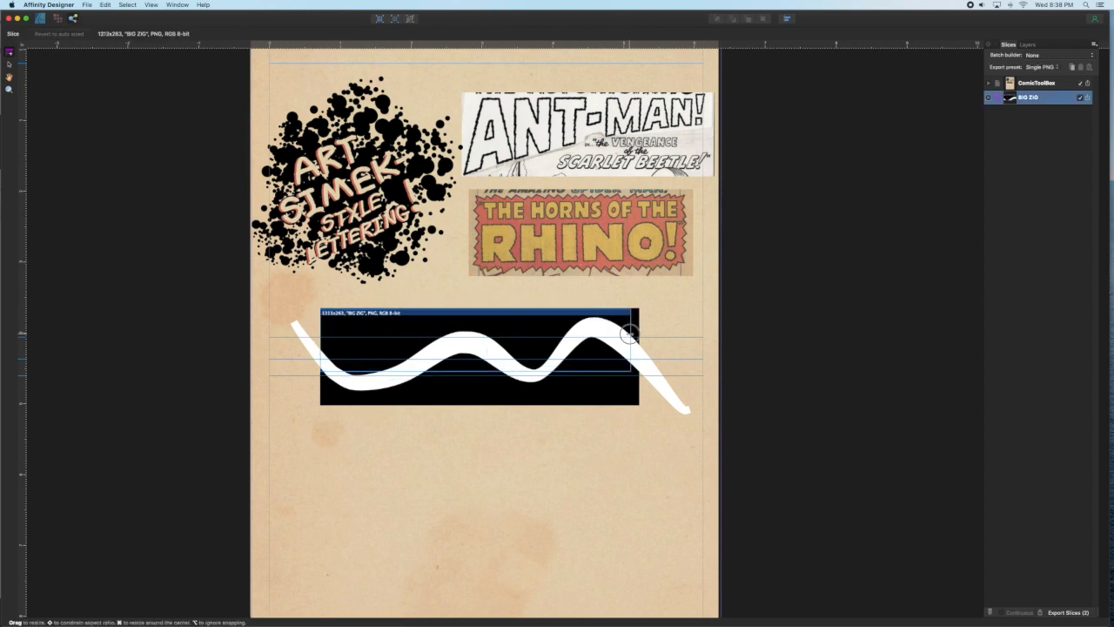
# Slice and name the white wave for export, then edit the resulting wave brush settings
pyautogui.moveTo(629, 334); pyautogui.dragTo(564, 397)
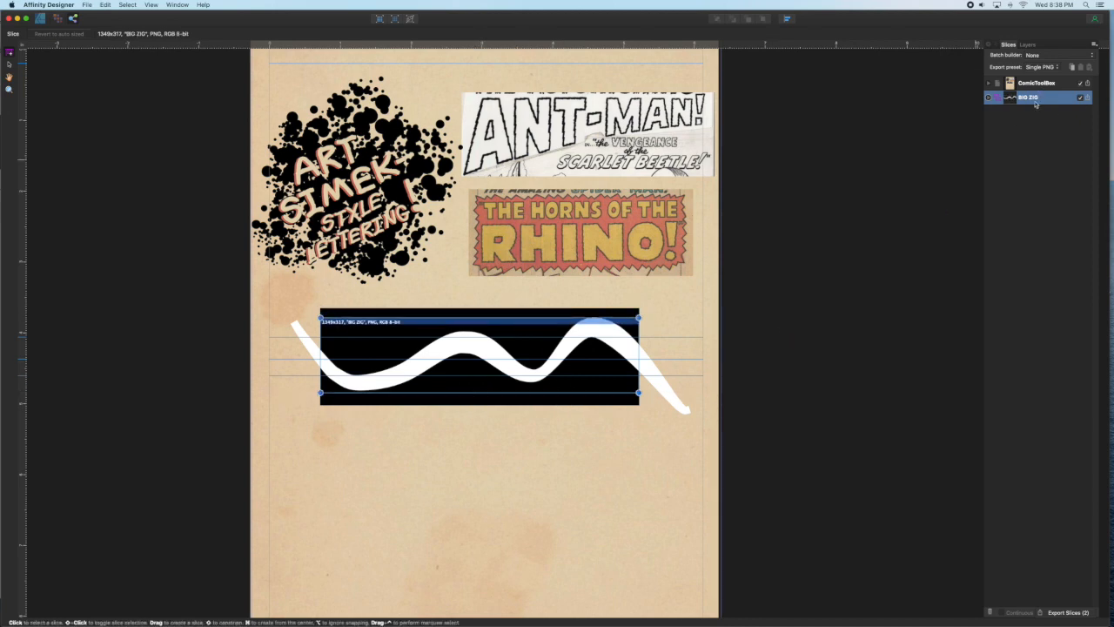
pyautogui.doubleClick(1031, 98)
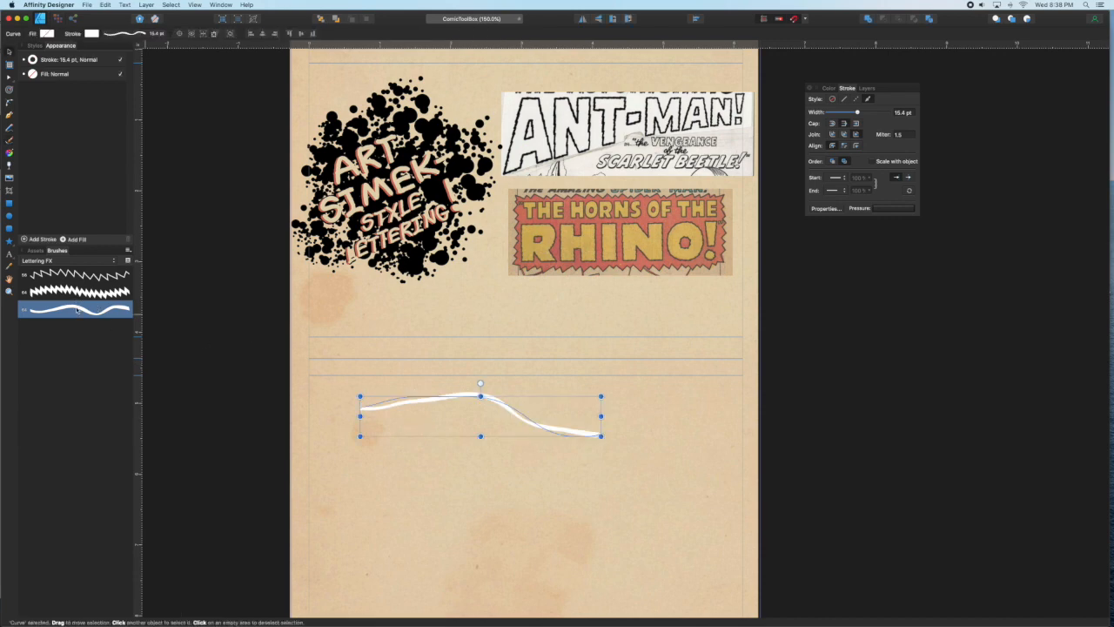
pyautogui.doubleClick(77, 309)
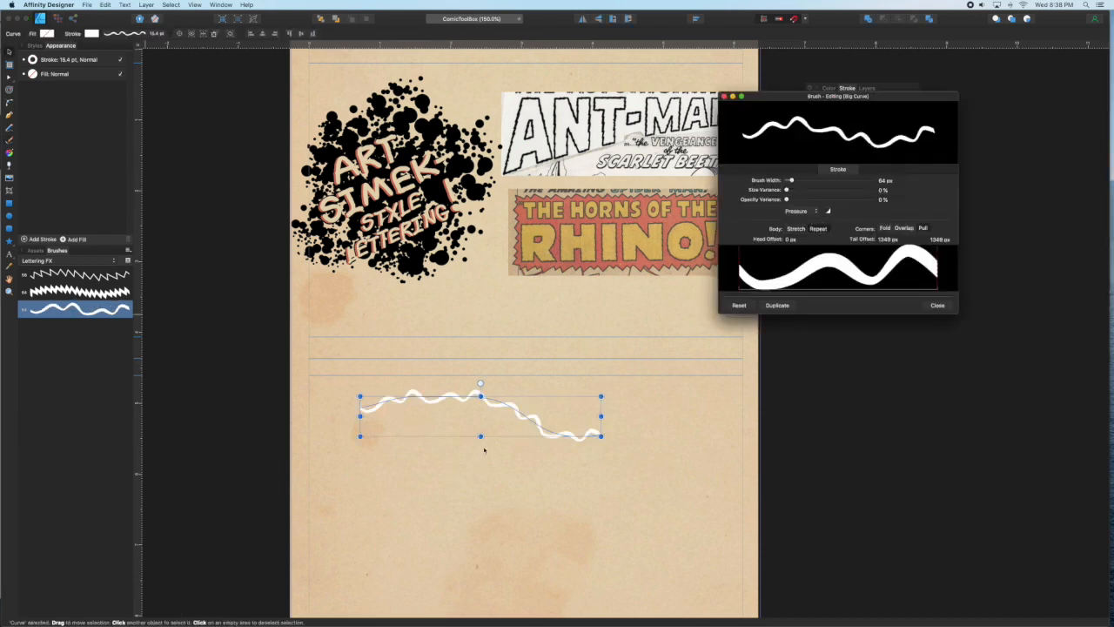